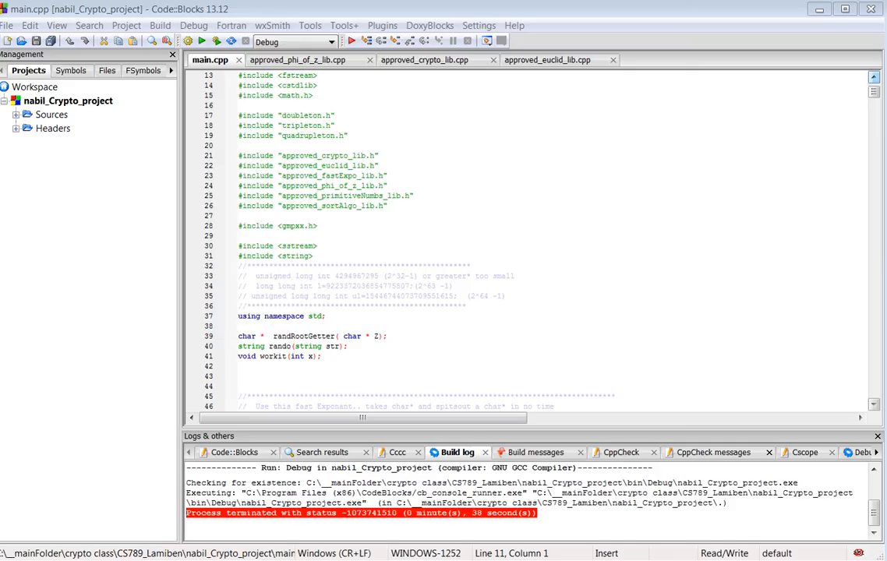
pyautogui.moveTo(751, 249)
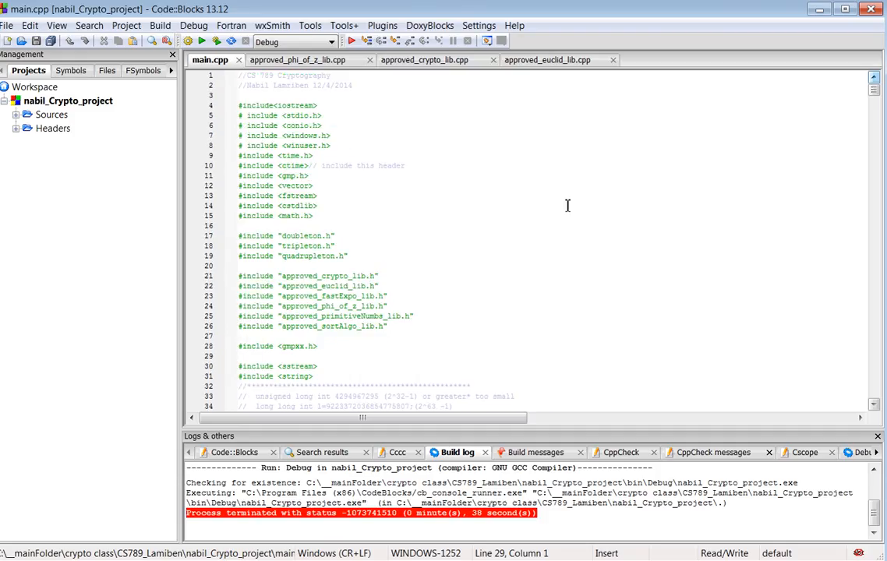
pyautogui.moveTo(623, 206)
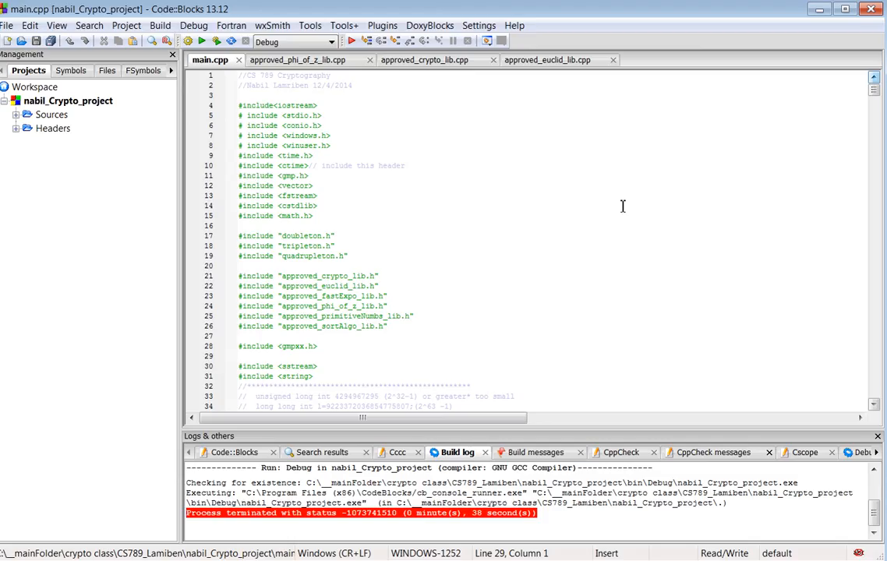
# Review the GMP functions in main.cpp before building and running the crypto project.
pyautogui.click(239, 356)
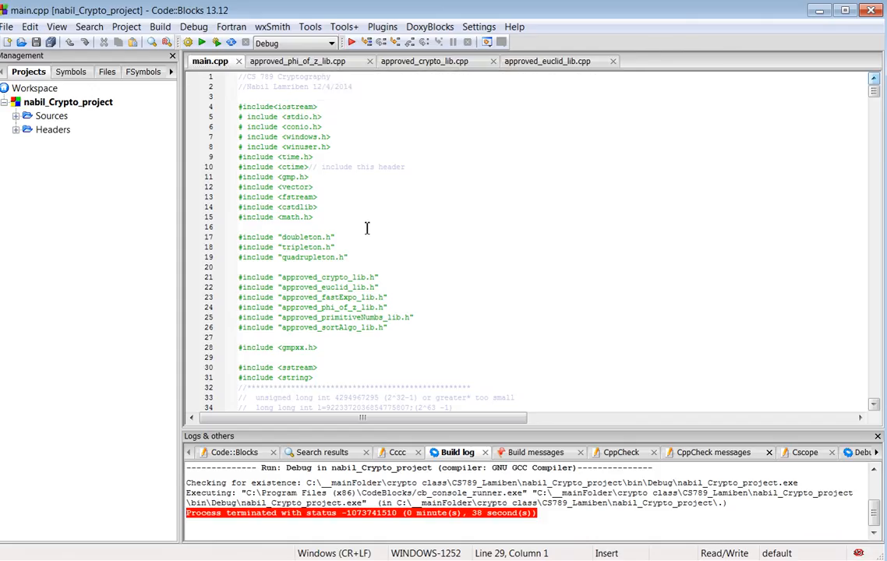
pyautogui.scroll(-3)
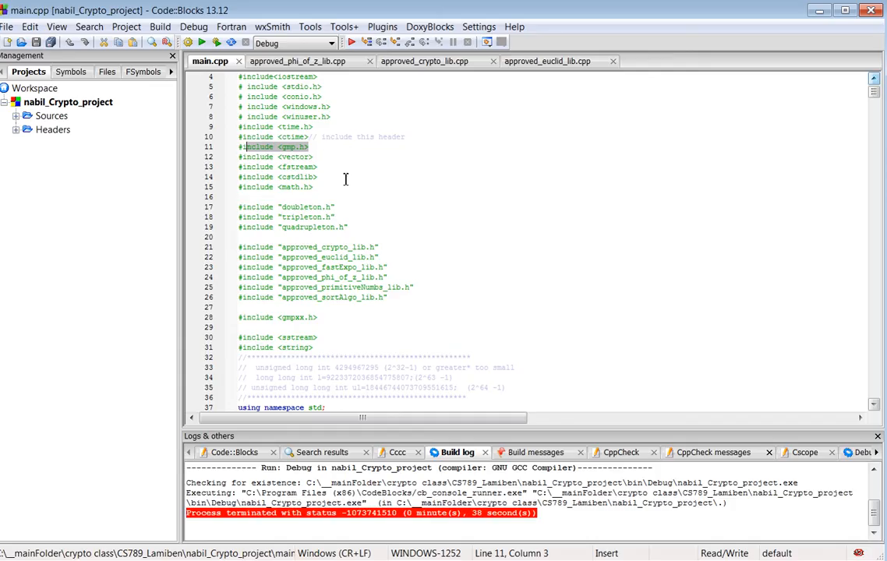
pyautogui.scroll(-3)
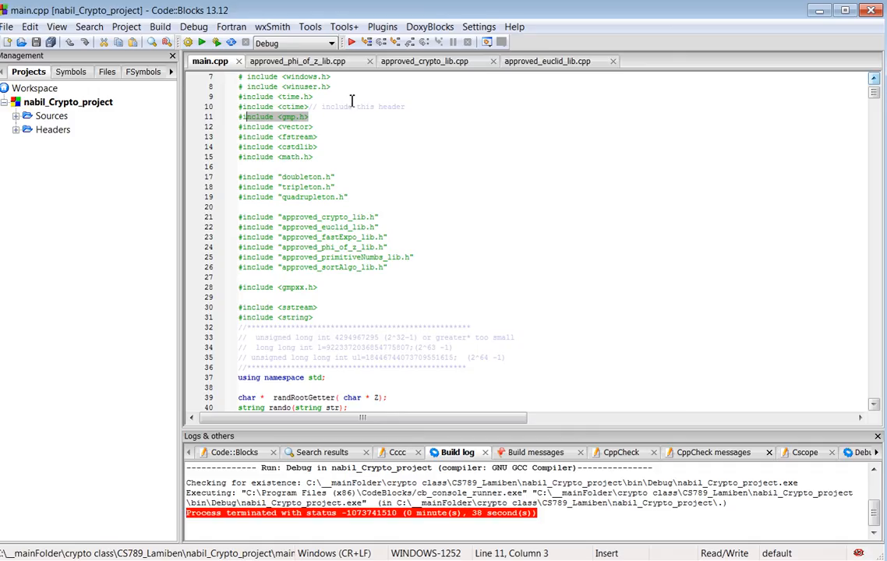
pyautogui.scroll(-3)
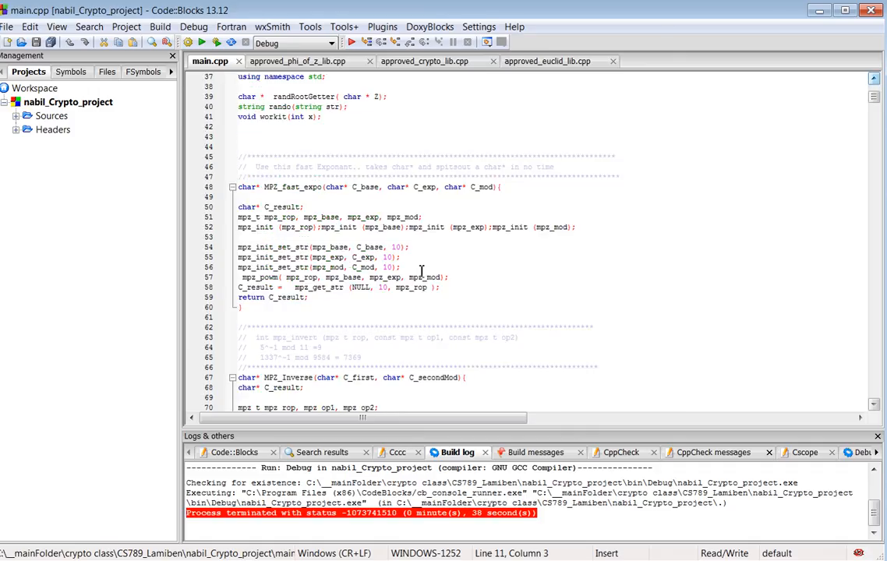
pyautogui.scroll(-3)
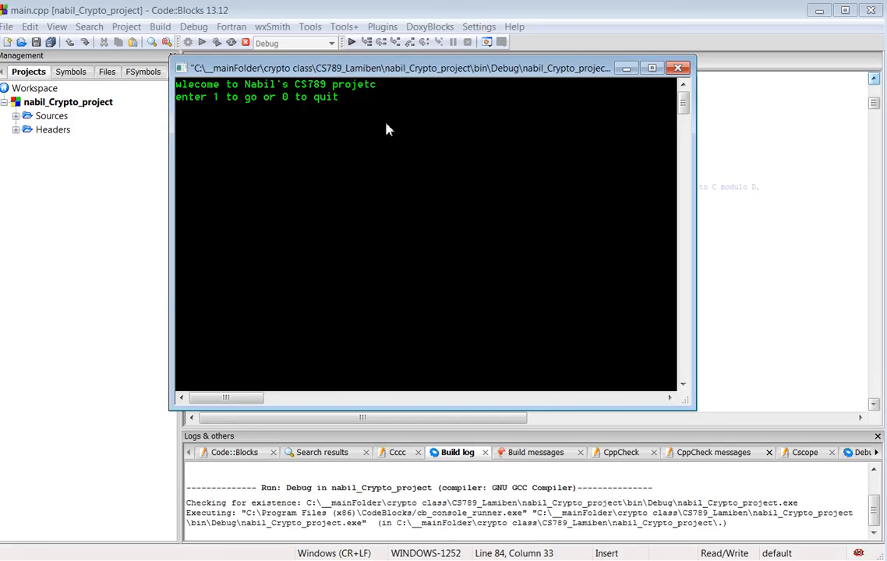
# Answer the welcome prompt with 1 to reach the ten-option scenario menu.
pyautogui.write('1')
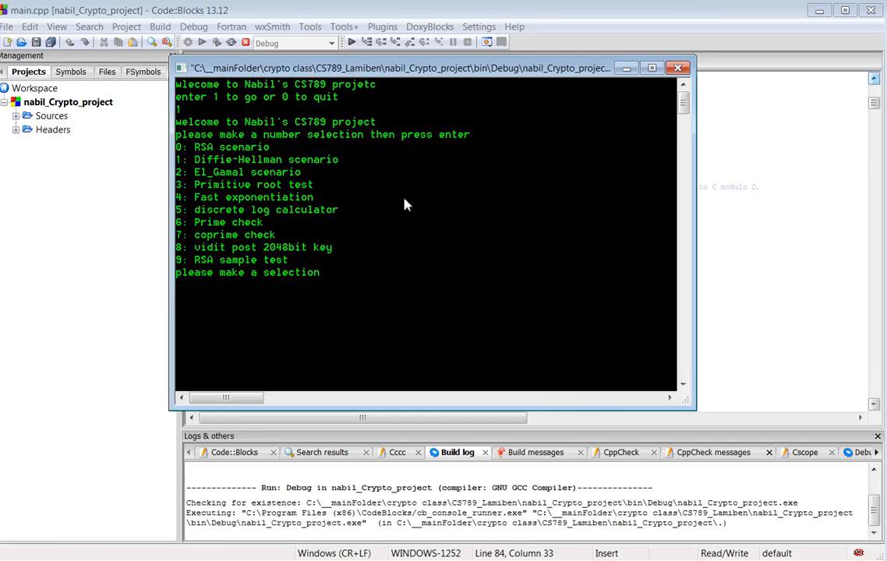
pyautogui.moveTo(273, 149)
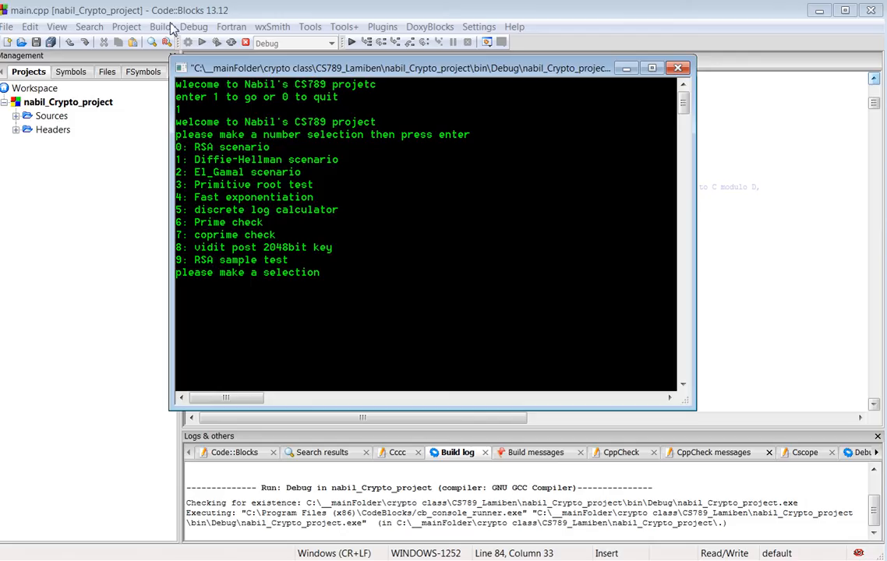
pyautogui.moveTo(187, 7)
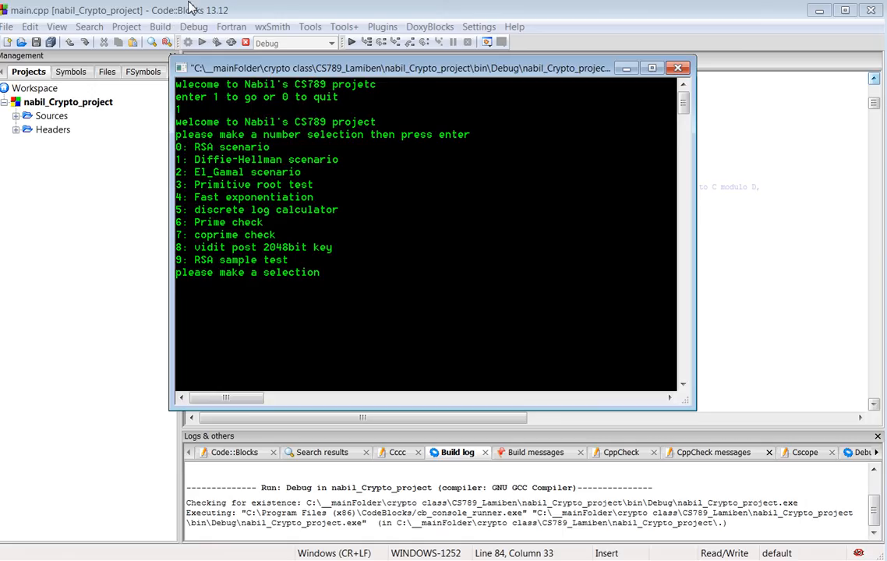
pyautogui.moveTo(190, 17)
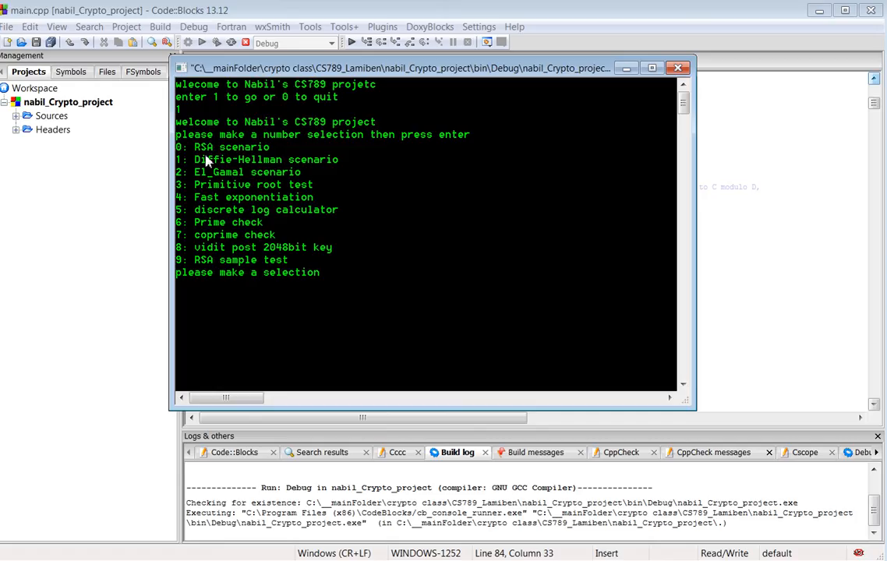
# Choose scenario 0 (RSA) and name the players bob, alie and nabil.
pyautogui.write('0')
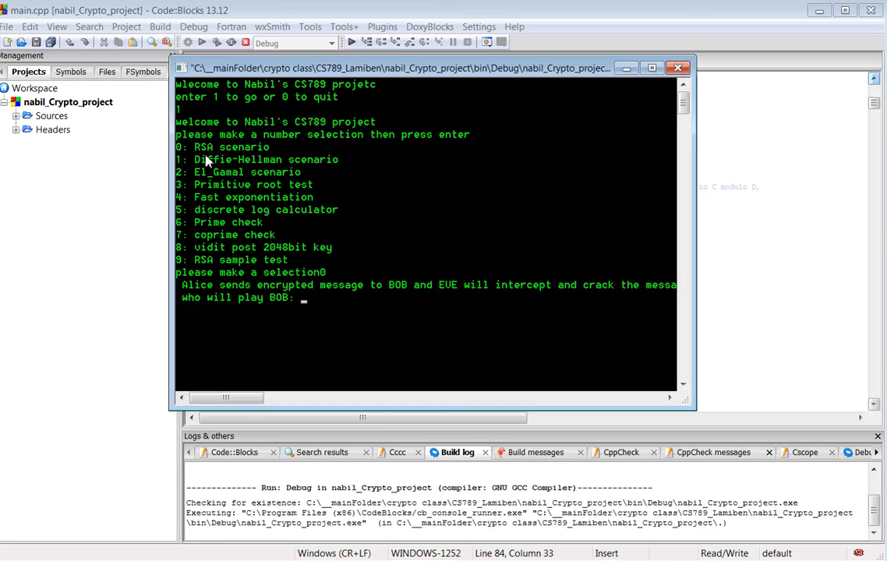
pyautogui.write('b')
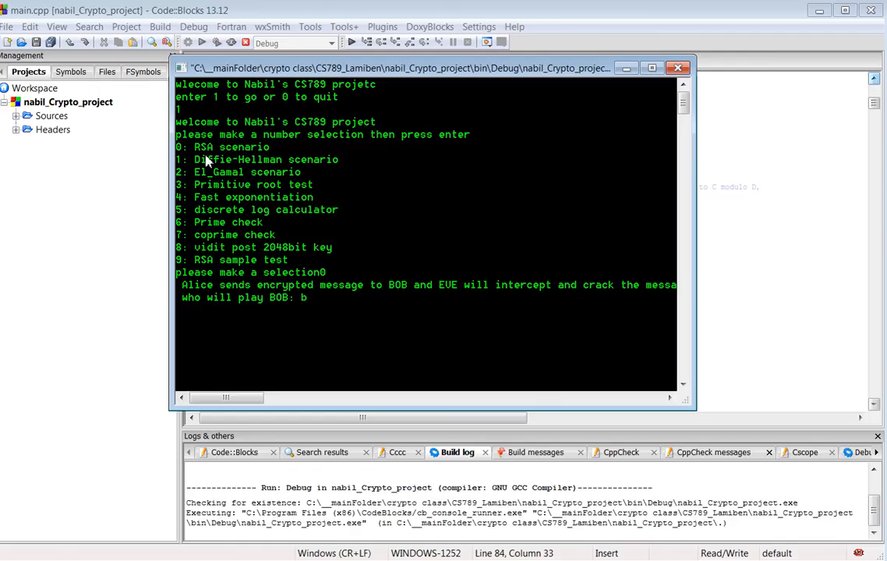
pyautogui.write('ob')
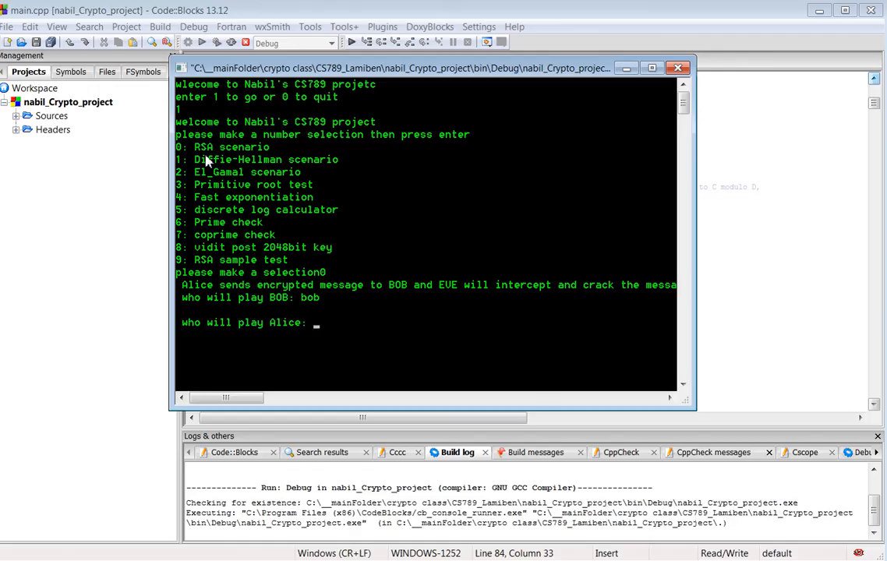
pyautogui.write('a')
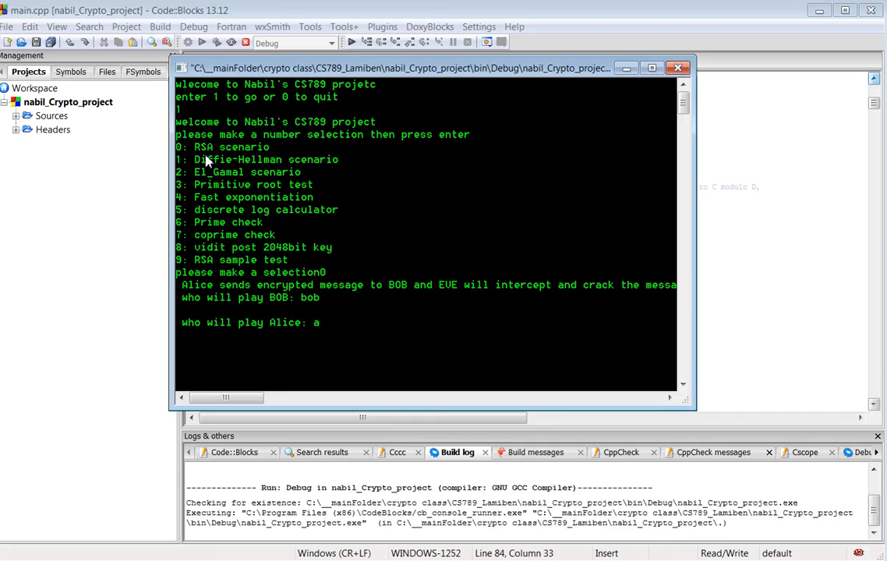
pyautogui.write('l')
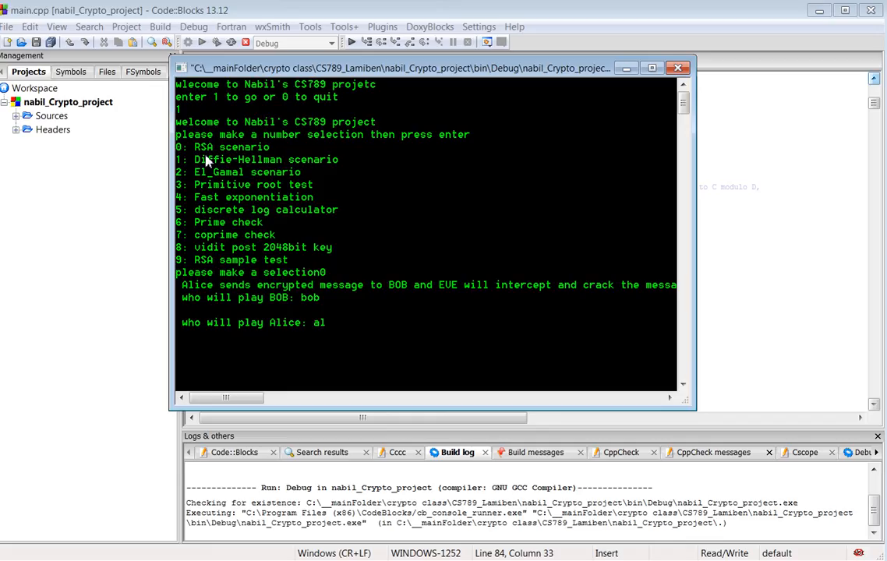
pyautogui.write('ie')
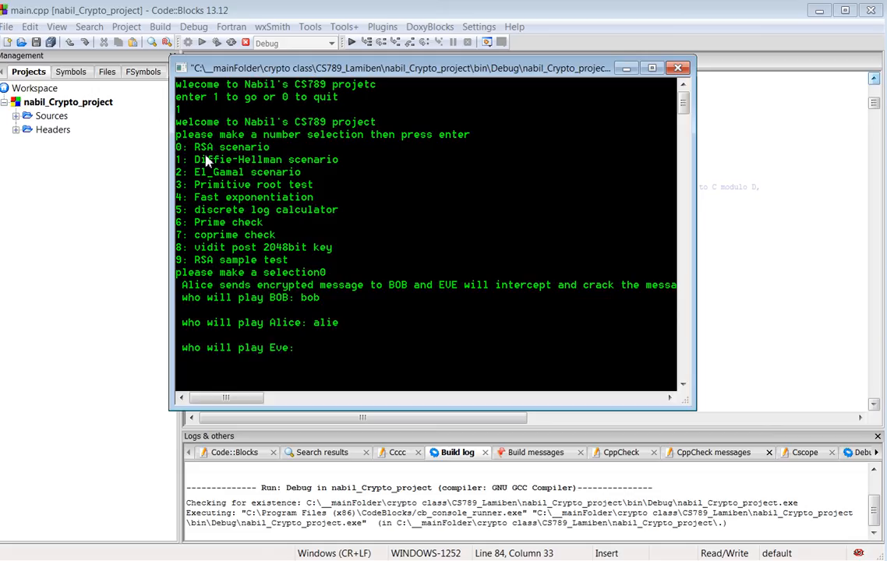
pyautogui.write('nabio')
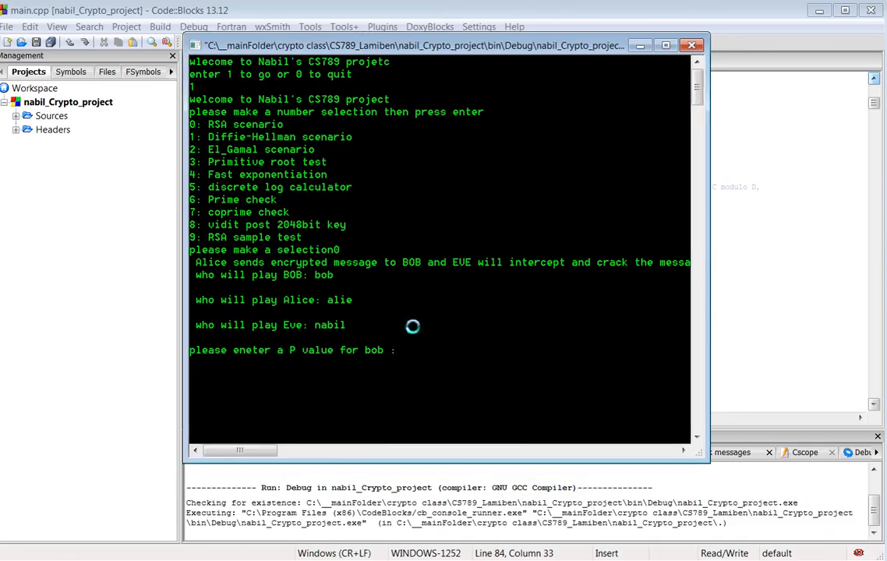
pyautogui.moveTo(406, 358)
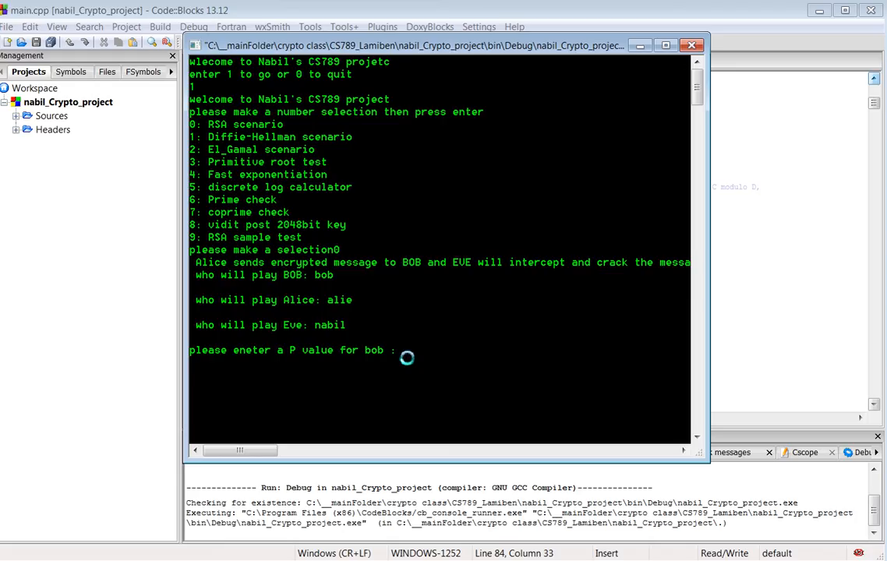
# Enter 1236, 5421 and 1356 as Bob's P and Q values, accepting the nearby primes.
pyautogui.write('1236')
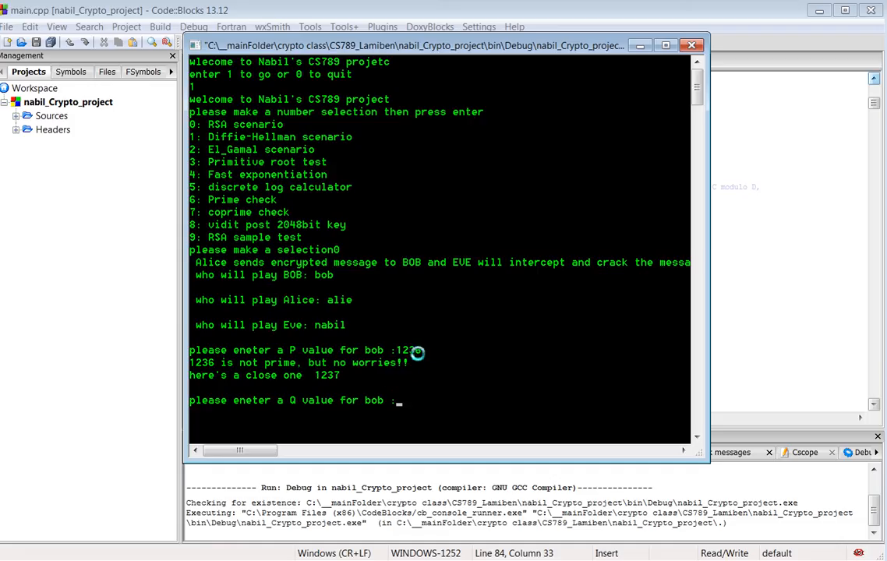
pyautogui.moveTo(332, 375)
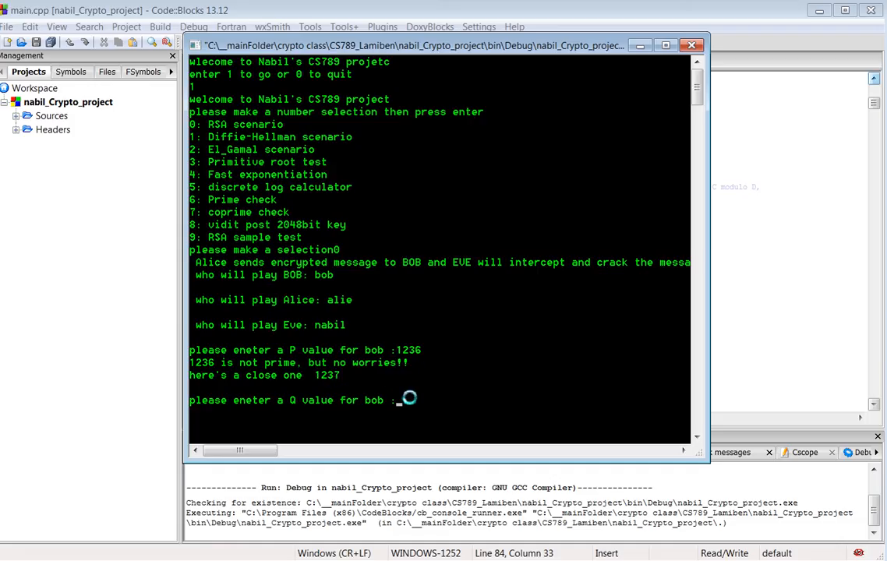
pyautogui.write('5421')
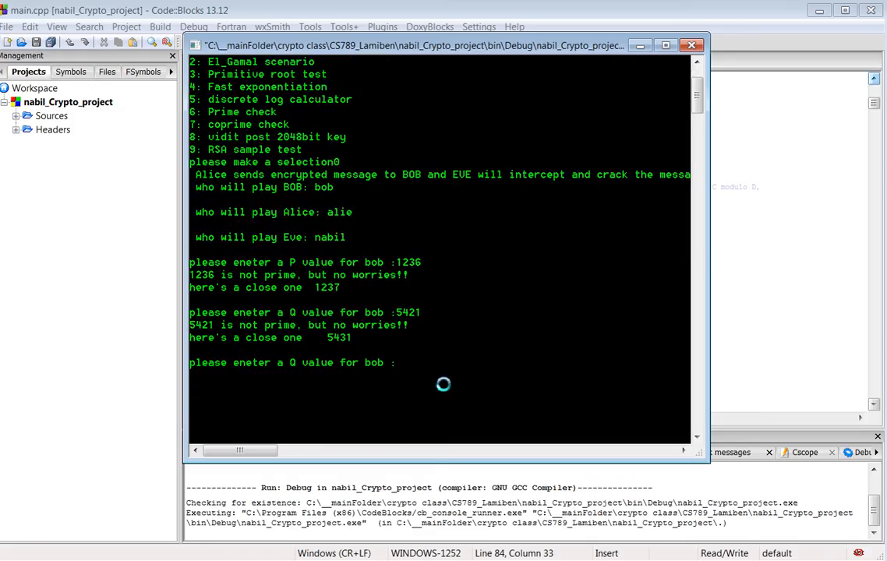
pyautogui.write('1356')
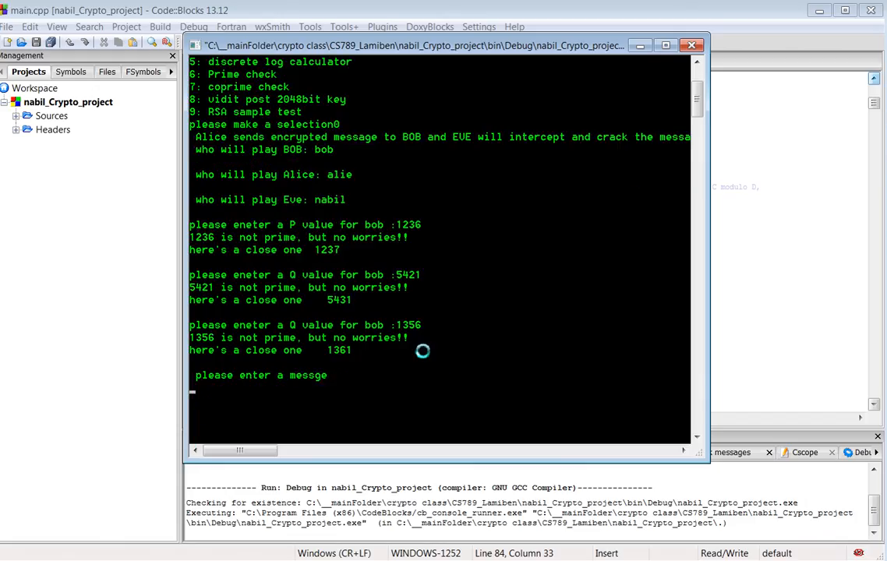
pyautogui.moveTo(307, 236)
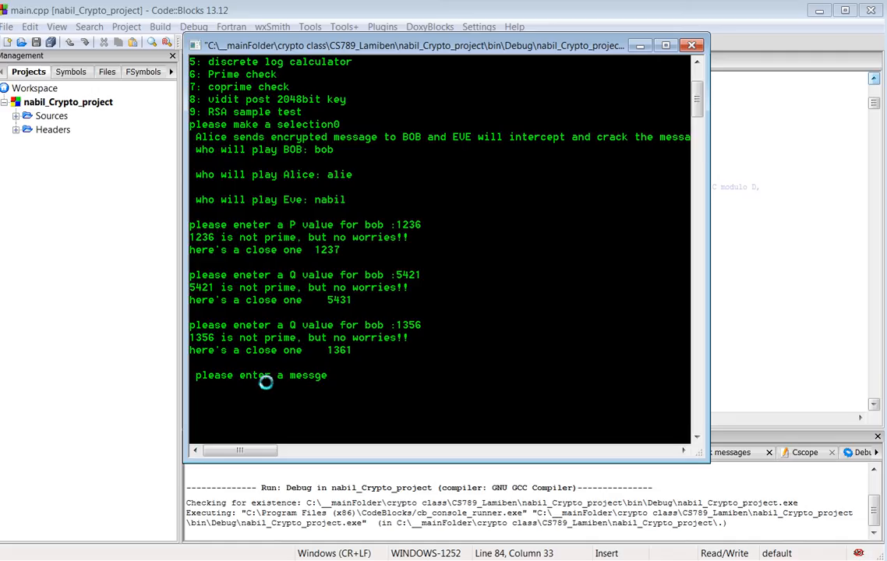
pyautogui.moveTo(312, 367)
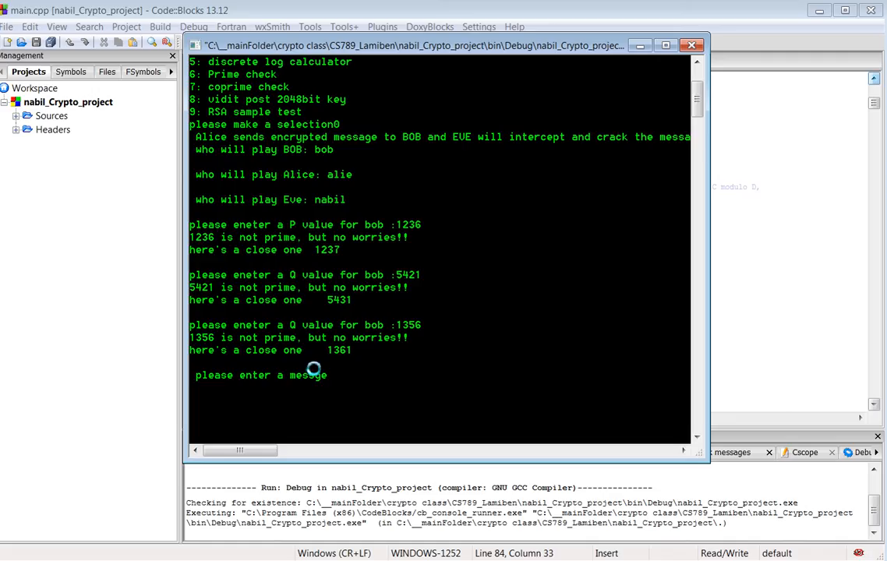
pyautogui.write('1234')
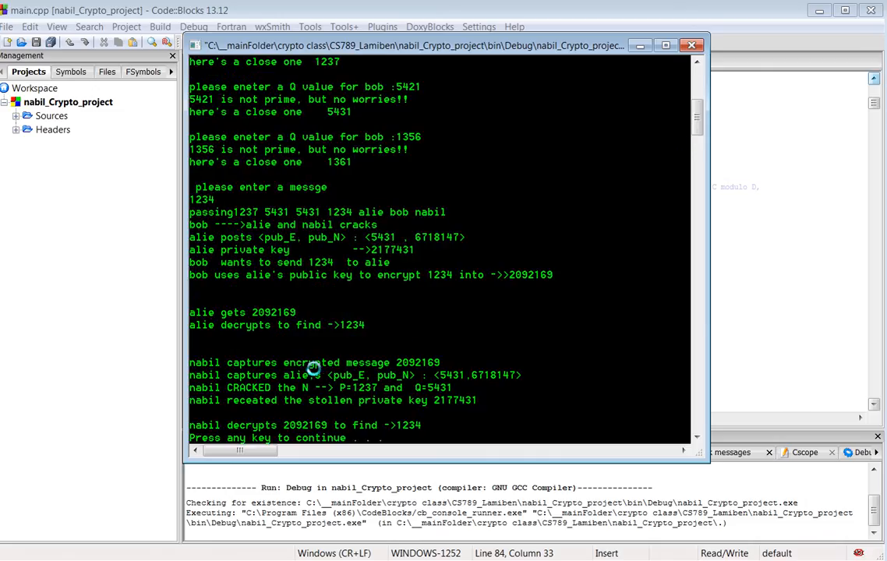
pyautogui.moveTo(229, 237)
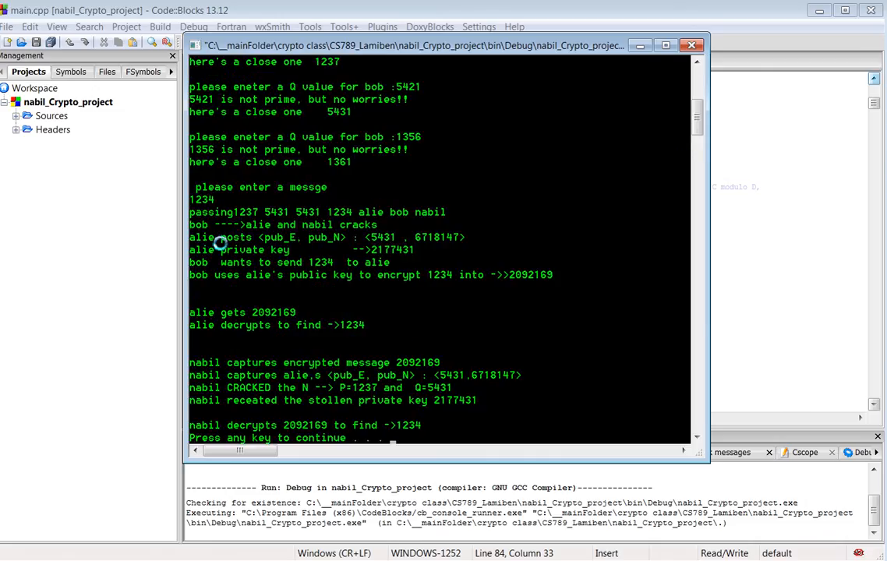
pyautogui.moveTo(299, 226)
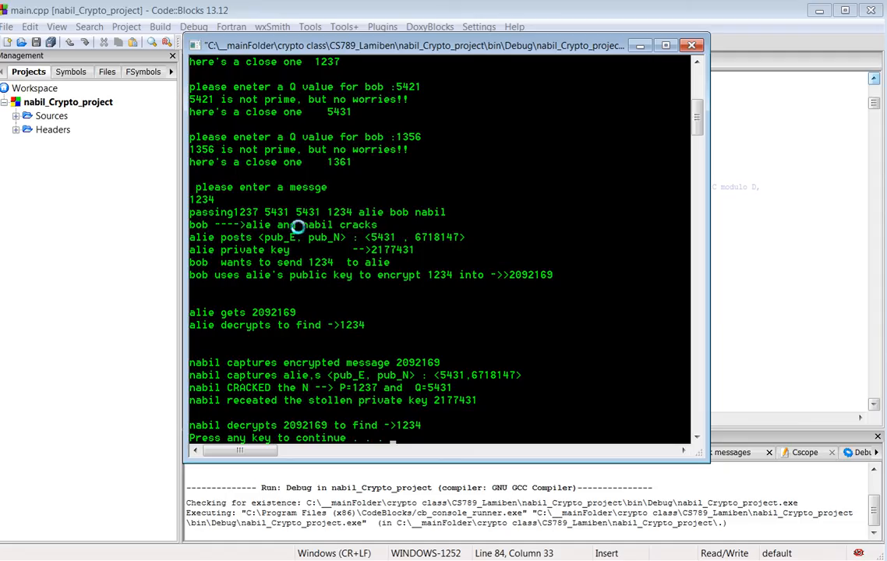
pyautogui.moveTo(204, 248)
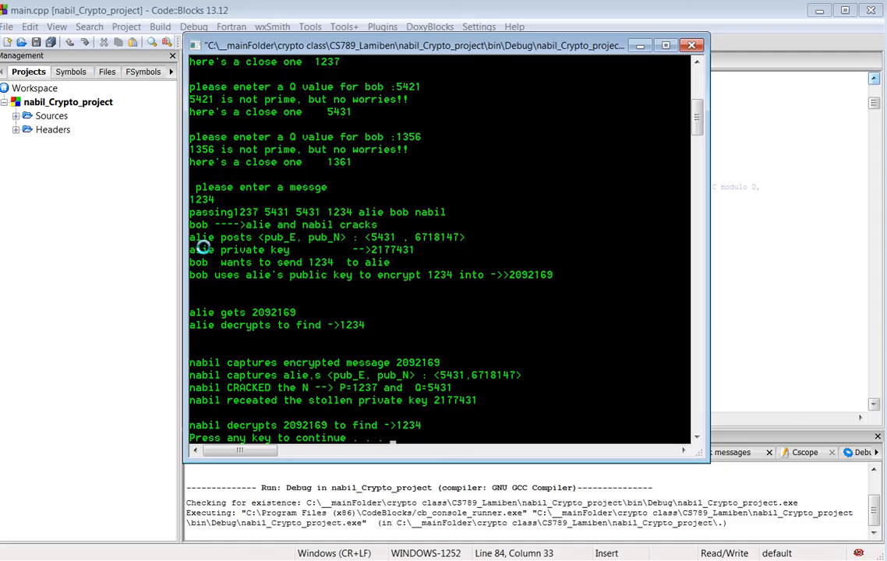
pyautogui.moveTo(299, 263)
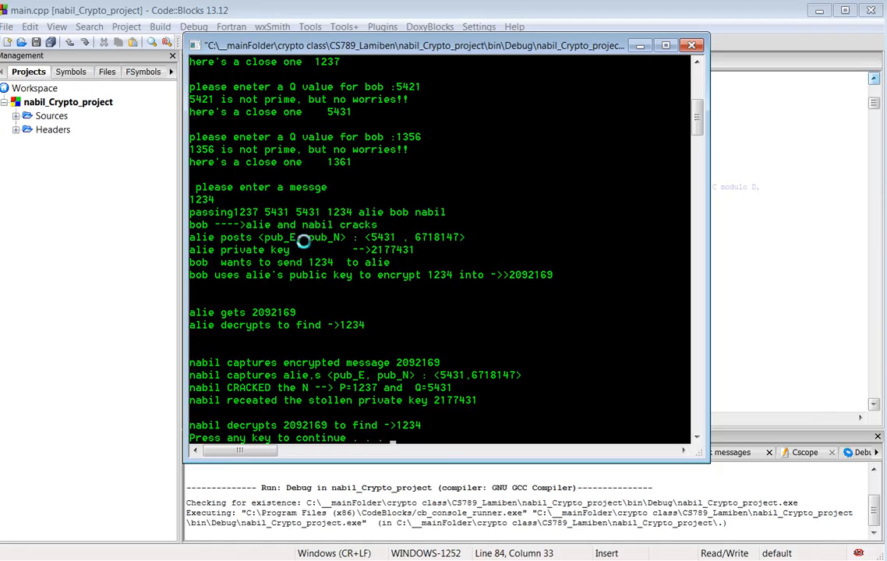
pyautogui.moveTo(285, 249)
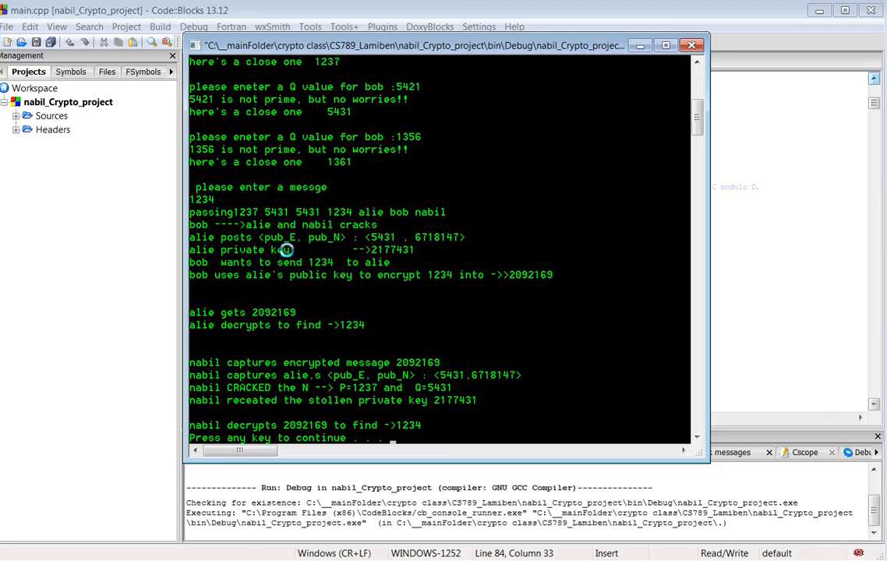
pyautogui.moveTo(246, 251)
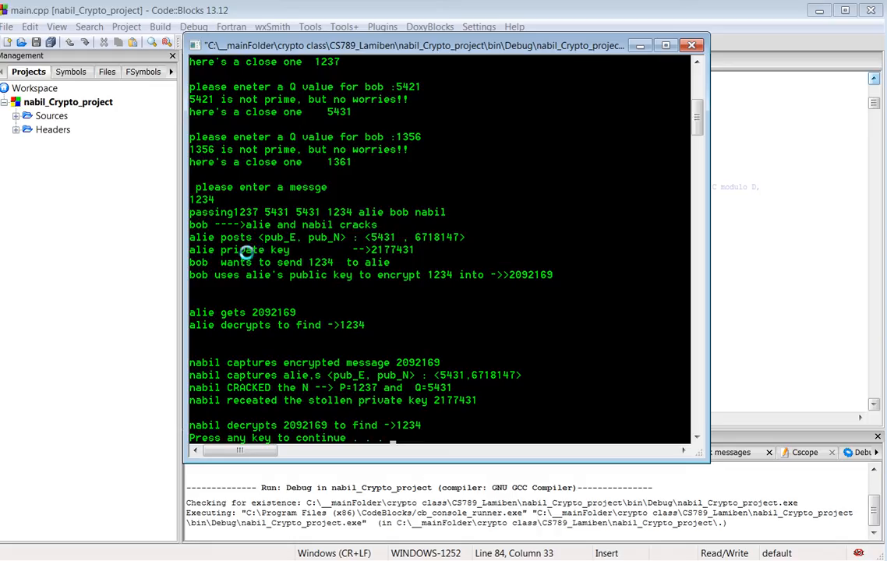
pyautogui.moveTo(310, 291)
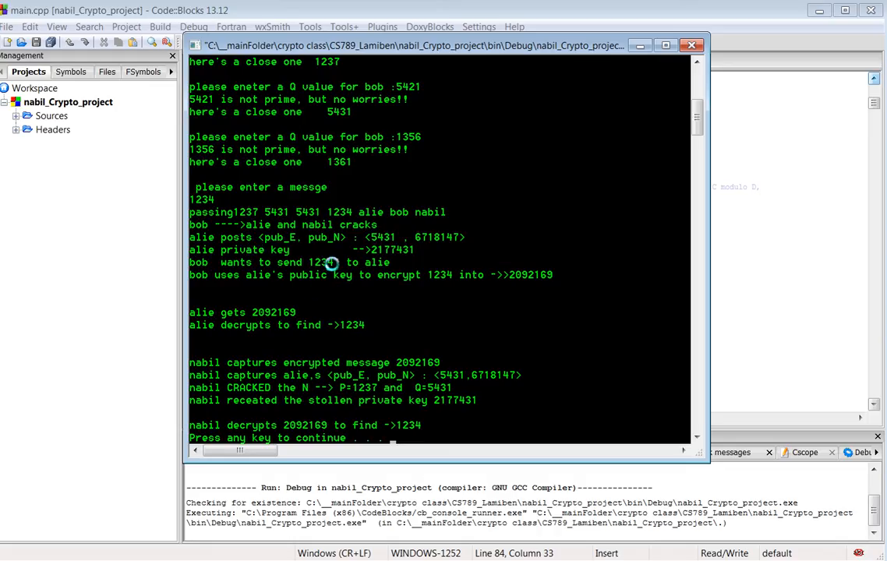
pyautogui.moveTo(505, 283)
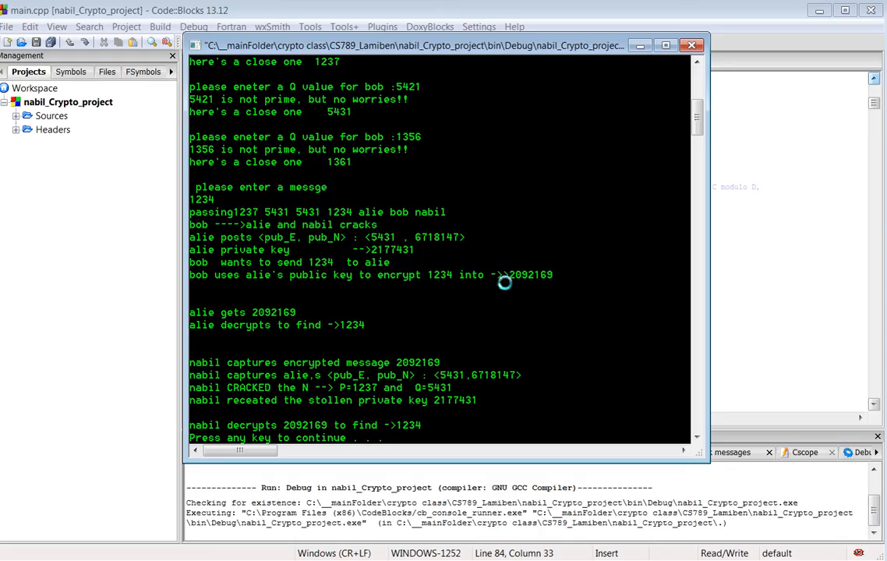
pyautogui.moveTo(265, 339)
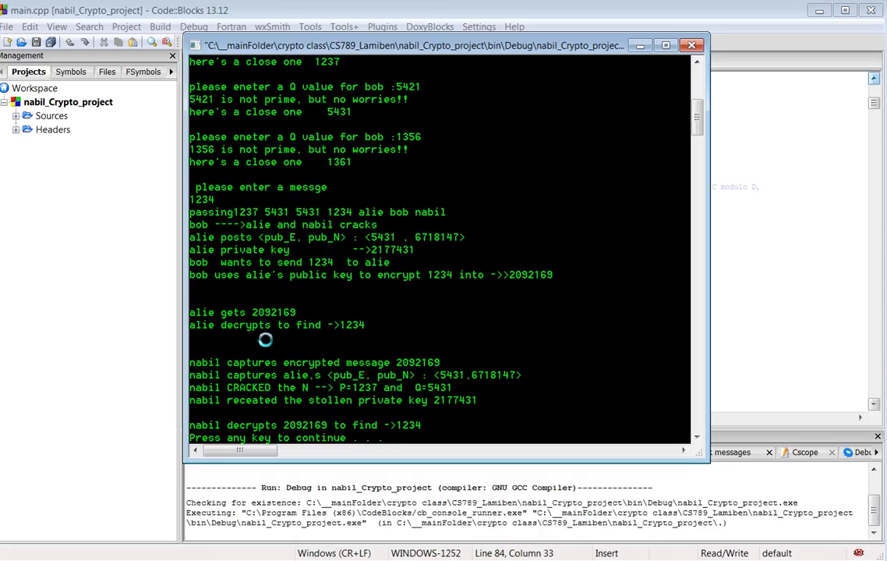
pyautogui.moveTo(341, 329)
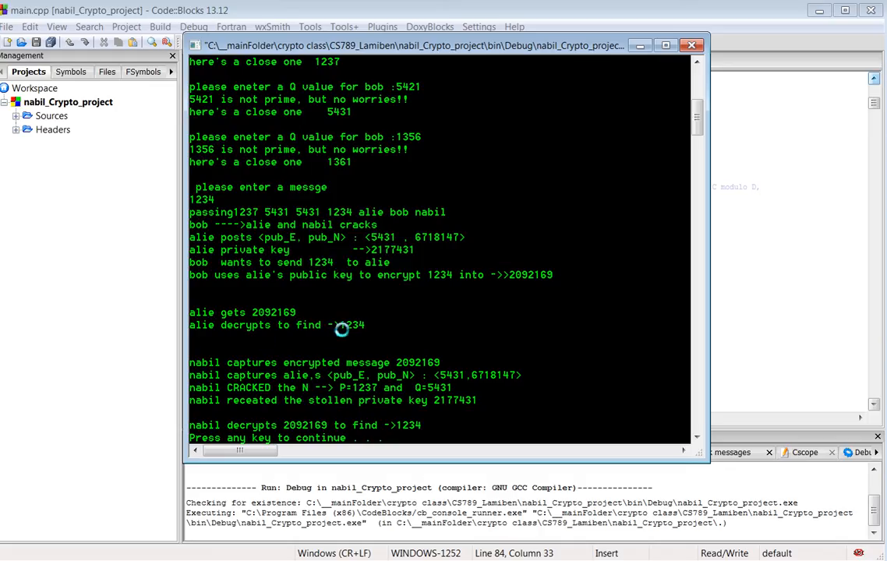
pyautogui.moveTo(221, 377)
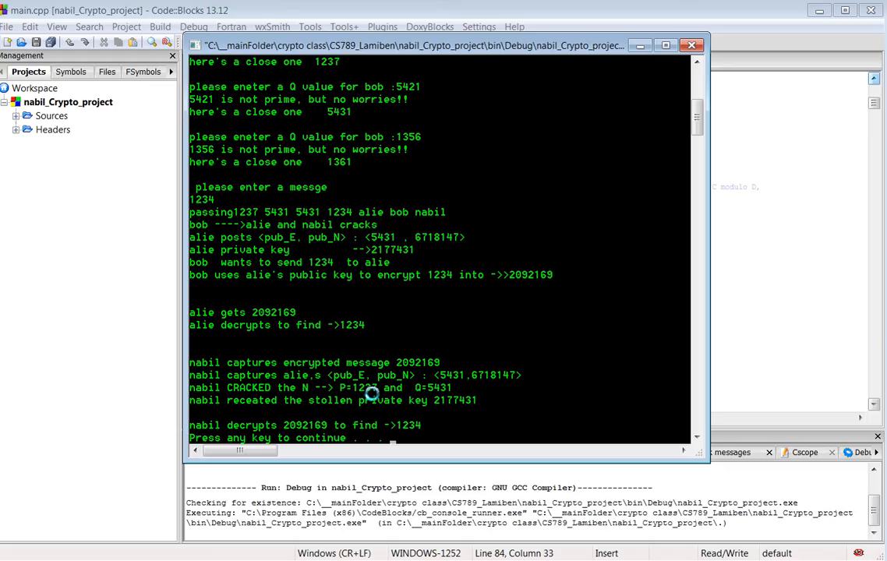
pyautogui.moveTo(382, 393)
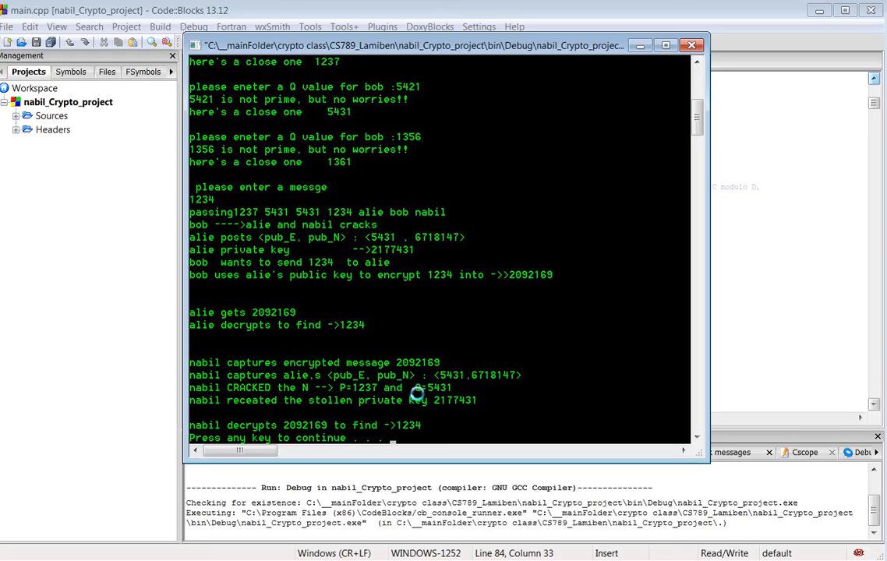
pyautogui.moveTo(380, 413)
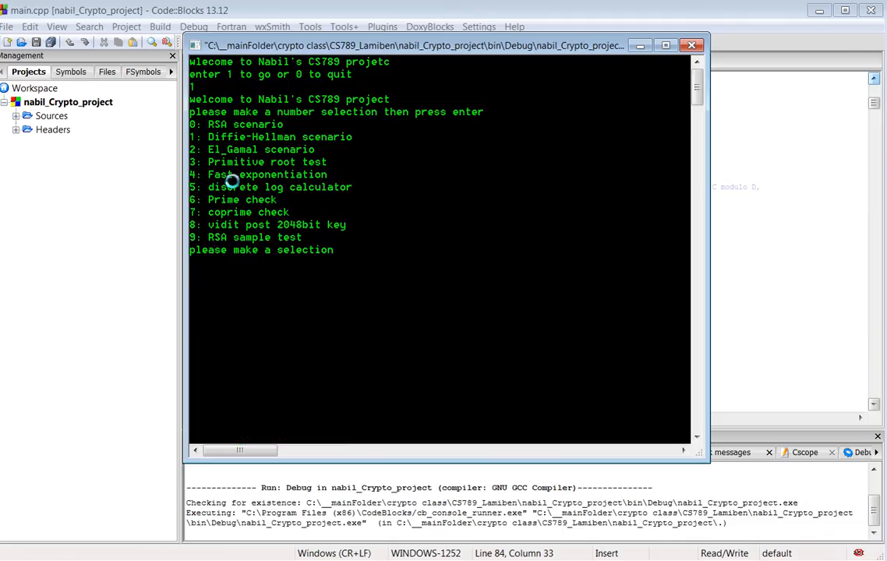
pyautogui.write('4')
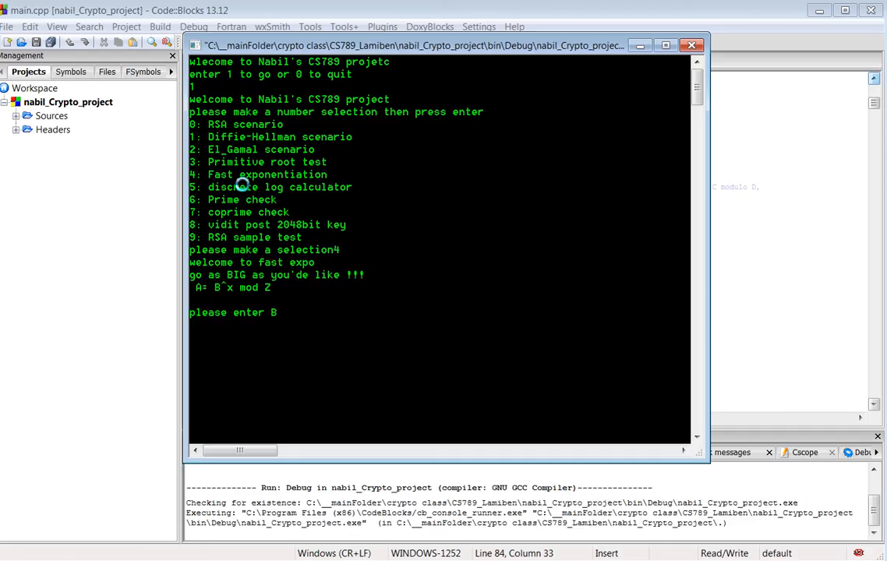
pyautogui.moveTo(226, 297)
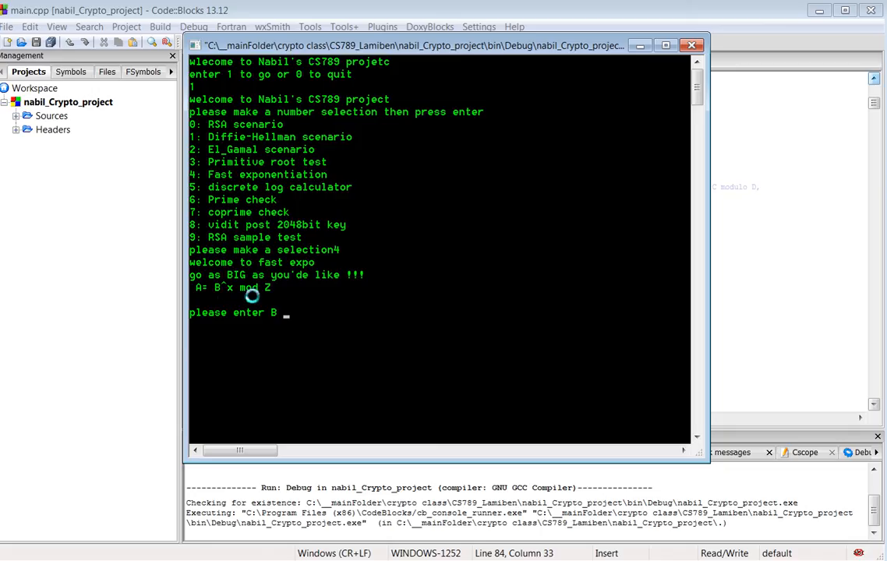
pyautogui.moveTo(248, 291)
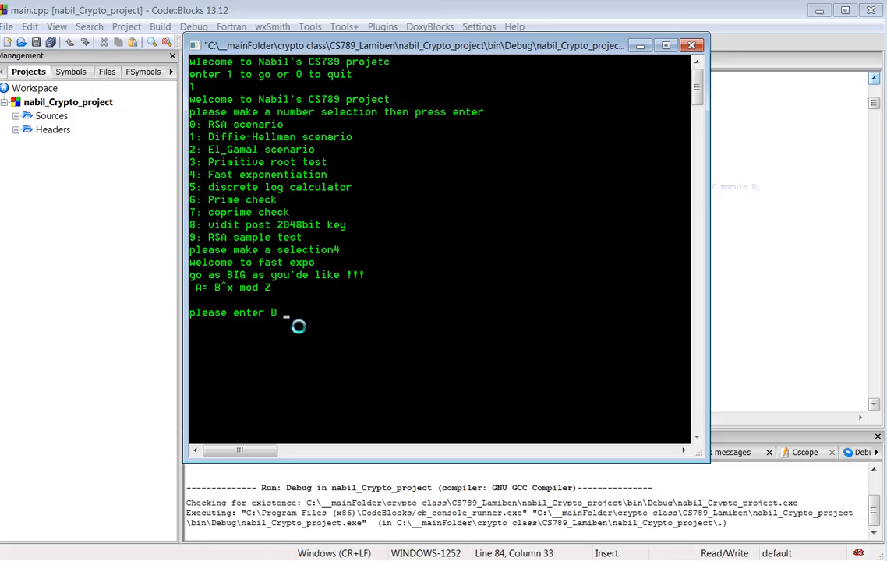
pyautogui.write('13524354654684 6')
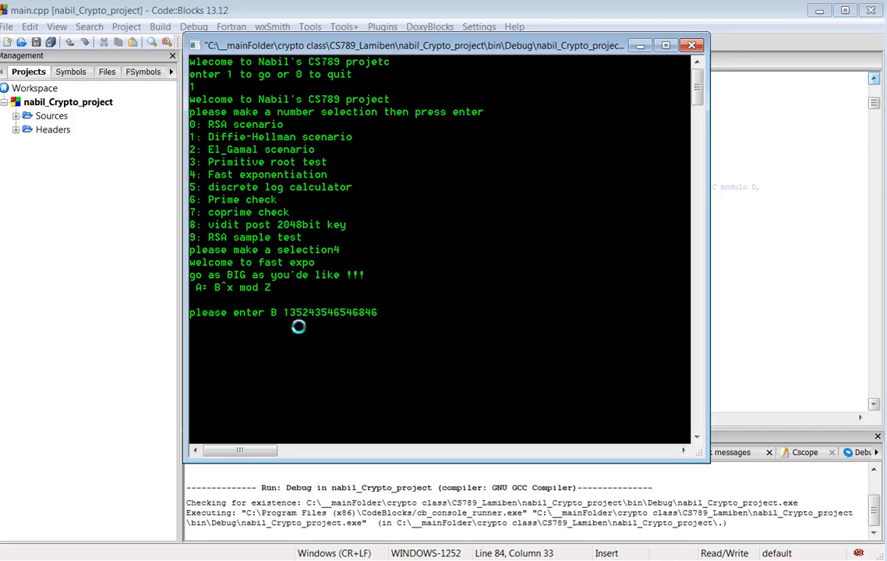
pyautogui.write('54685463543513')
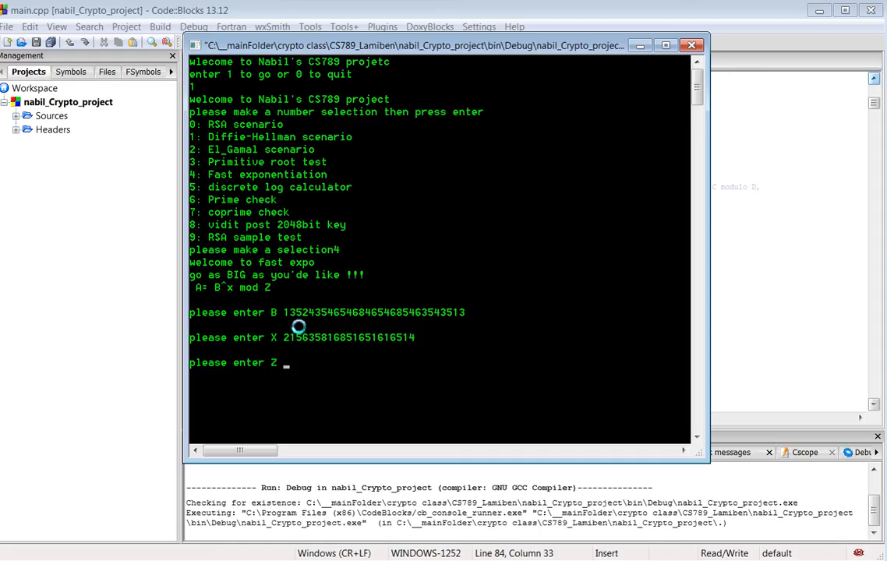
pyautogui.write('999999999999999999999999999999999999999999999999999999')
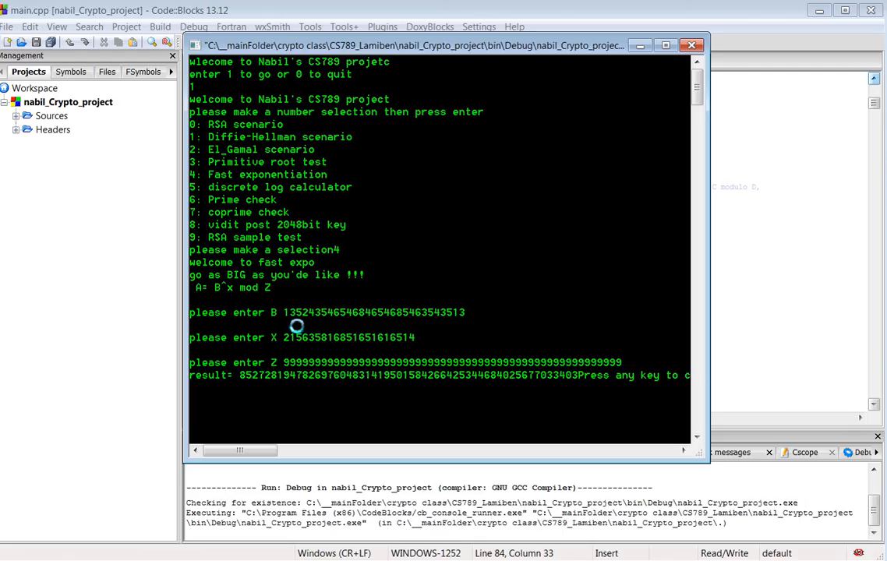
pyautogui.moveTo(500, 384)
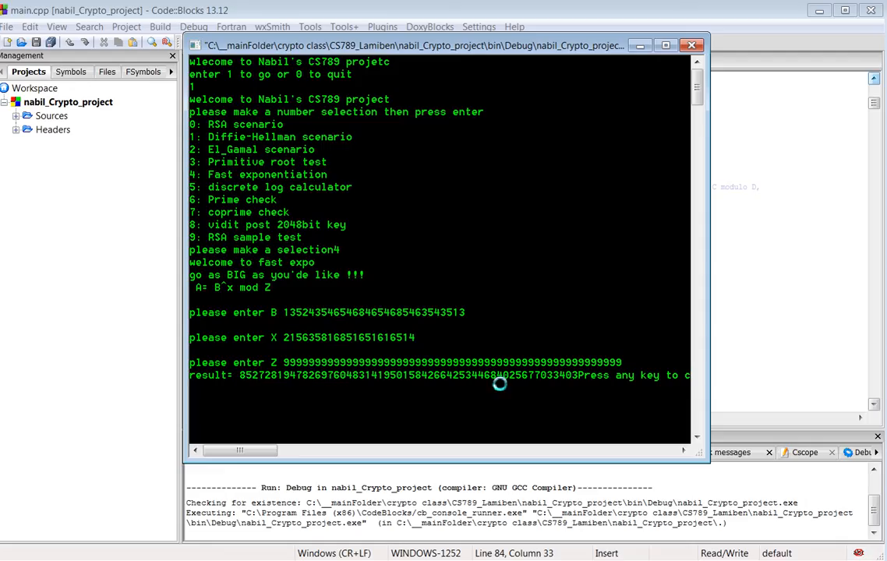
pyautogui.moveTo(566, 388)
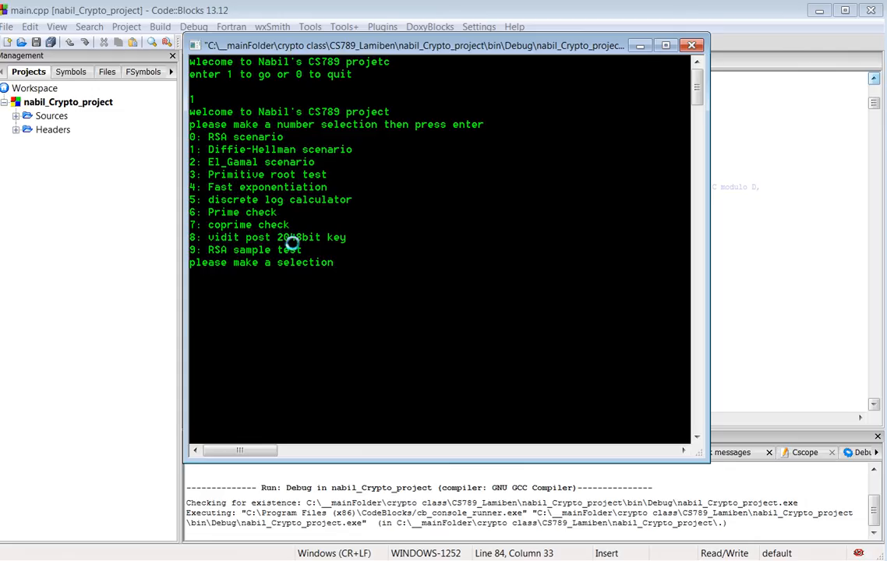
pyautogui.moveTo(312, 229)
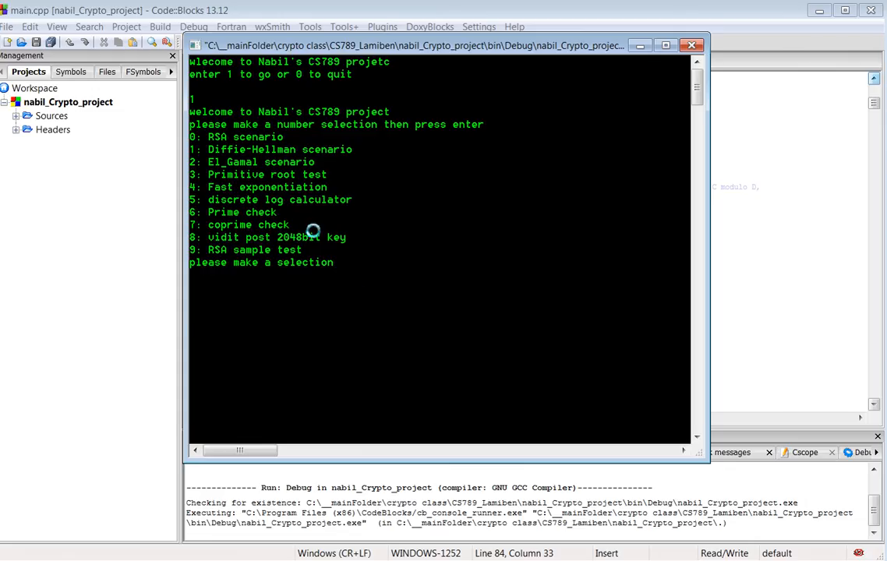
# Run option 8, the 2048-bit RSA exchange, and read its encrypt/decrypt output.
pyautogui.write('8')
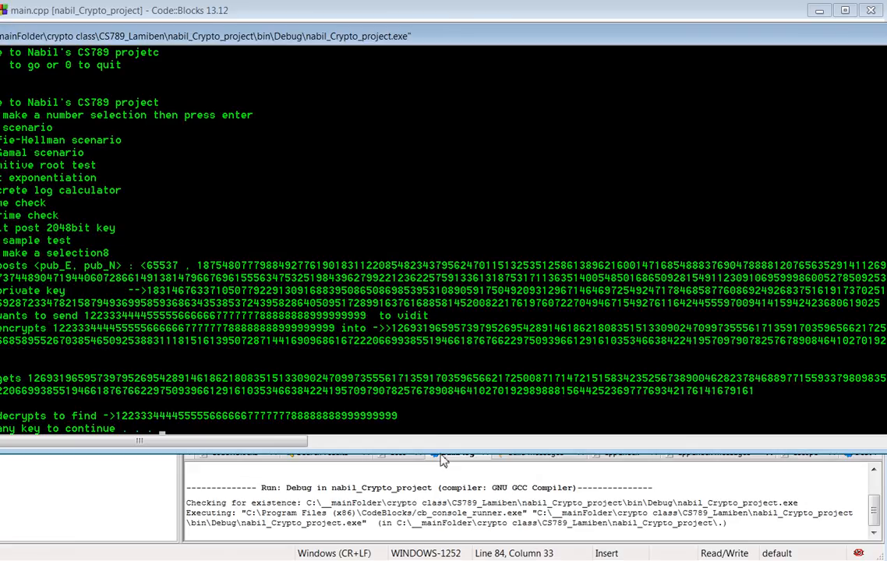
pyautogui.moveTo(197, 270)
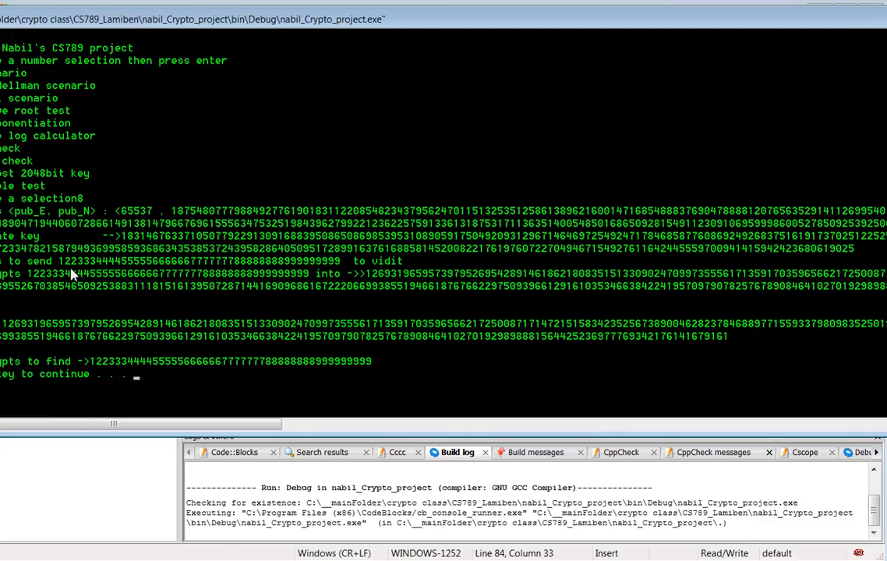
pyautogui.moveTo(74, 273)
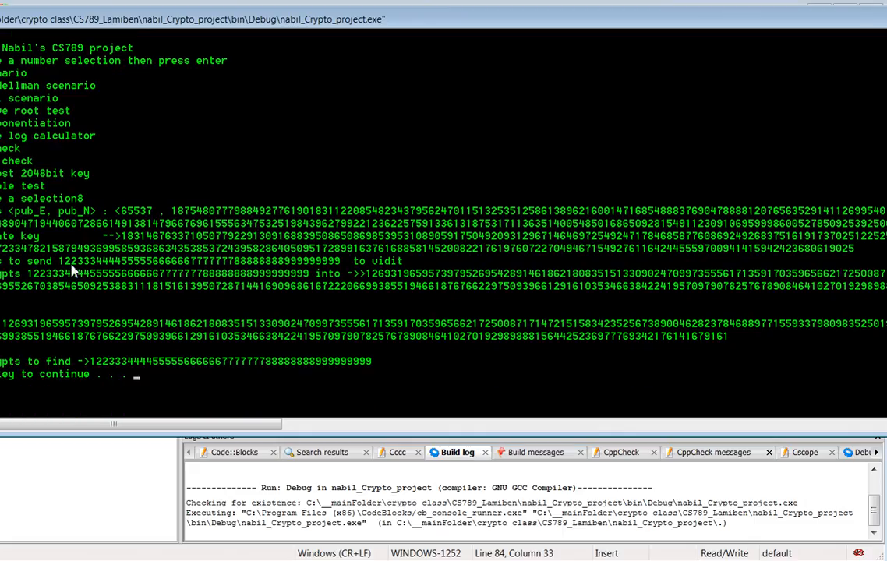
pyautogui.moveTo(176, 266)
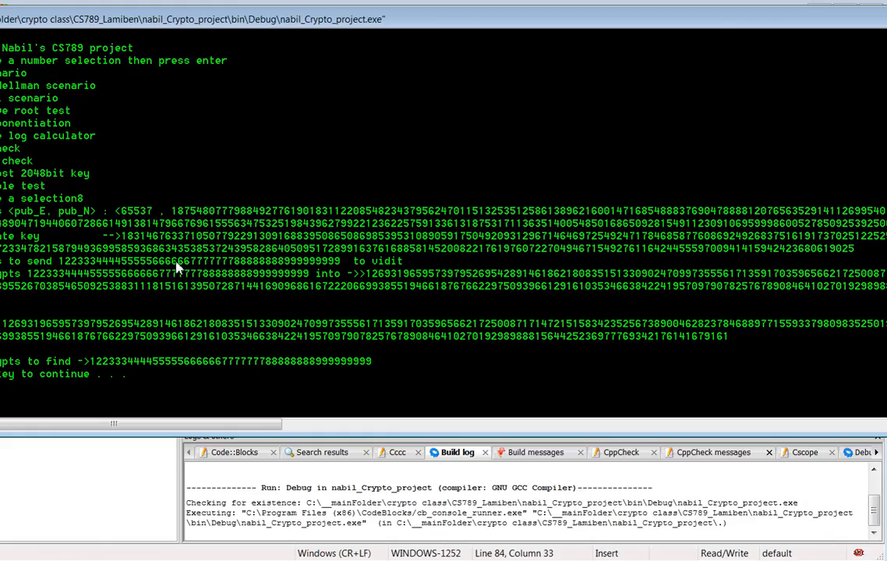
pyautogui.moveTo(172, 369)
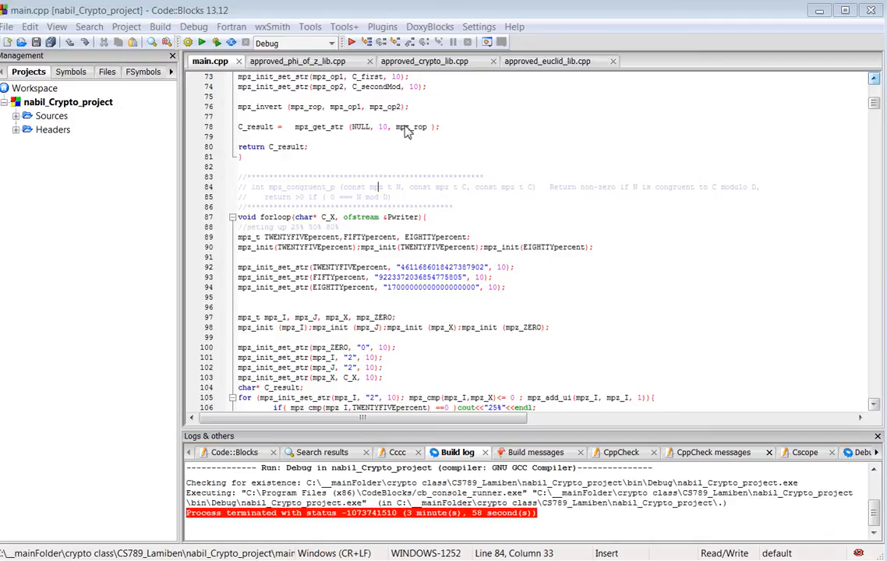
# End the console run and place the cursor at the end of line 89 in main.cpp.
pyautogui.click(470, 237)
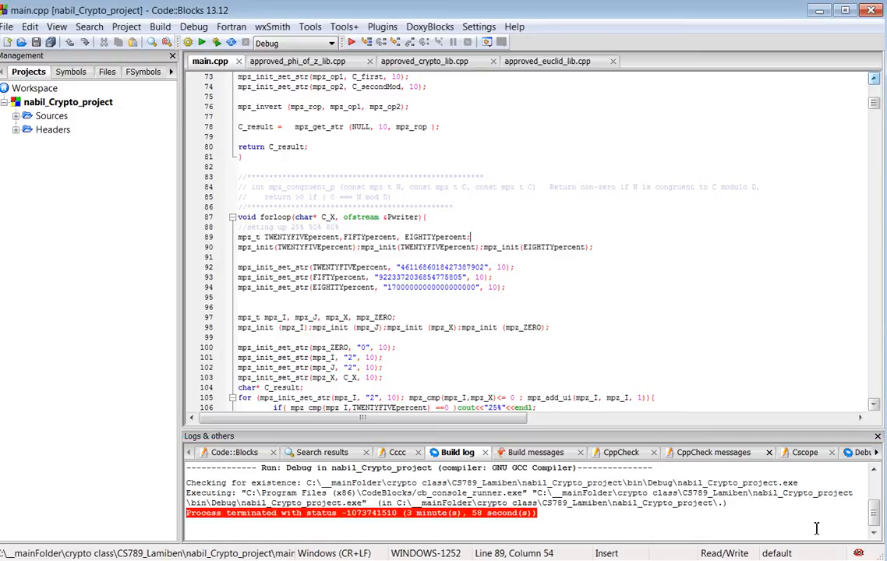